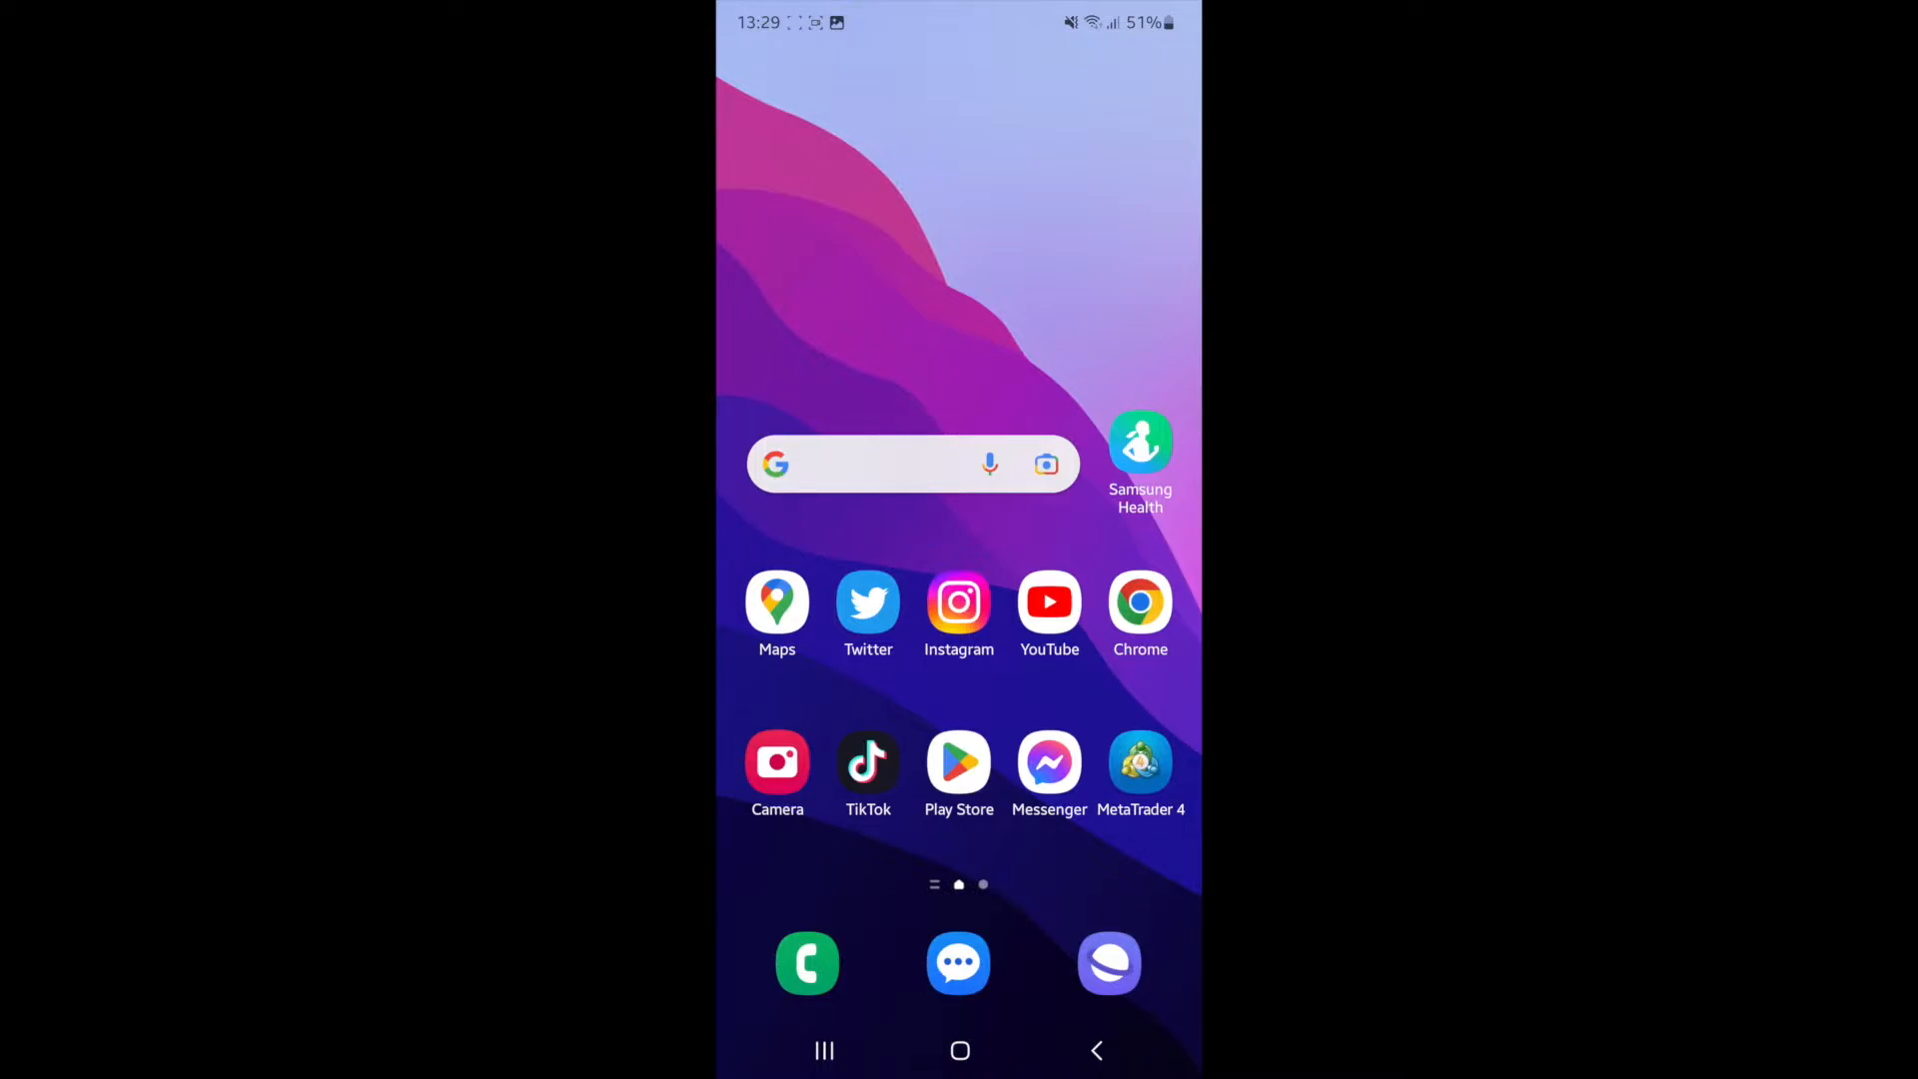
Launch Instagram to reach the How to Online account's Edit Profile screen
left_click(959, 601)
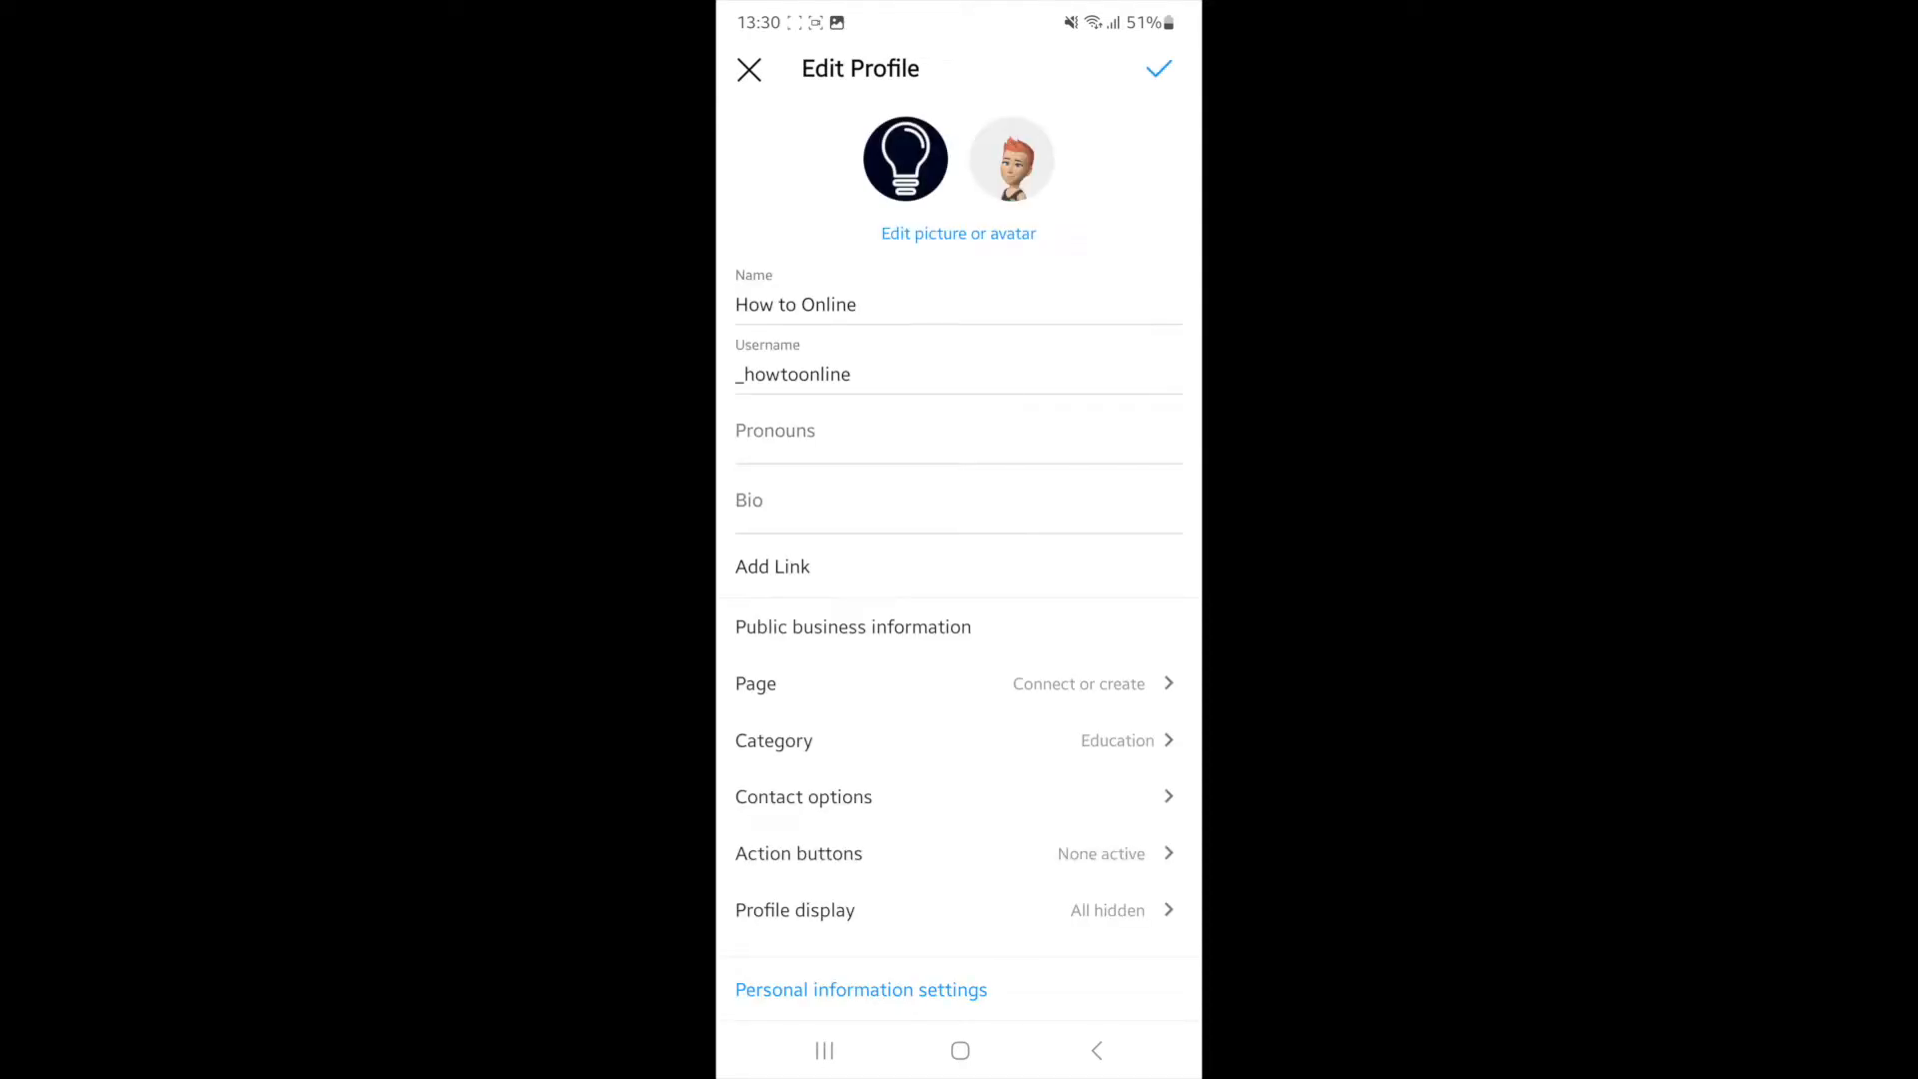
Replace the Get quote action button with Apply Now and save the profile
left_click(797, 852)
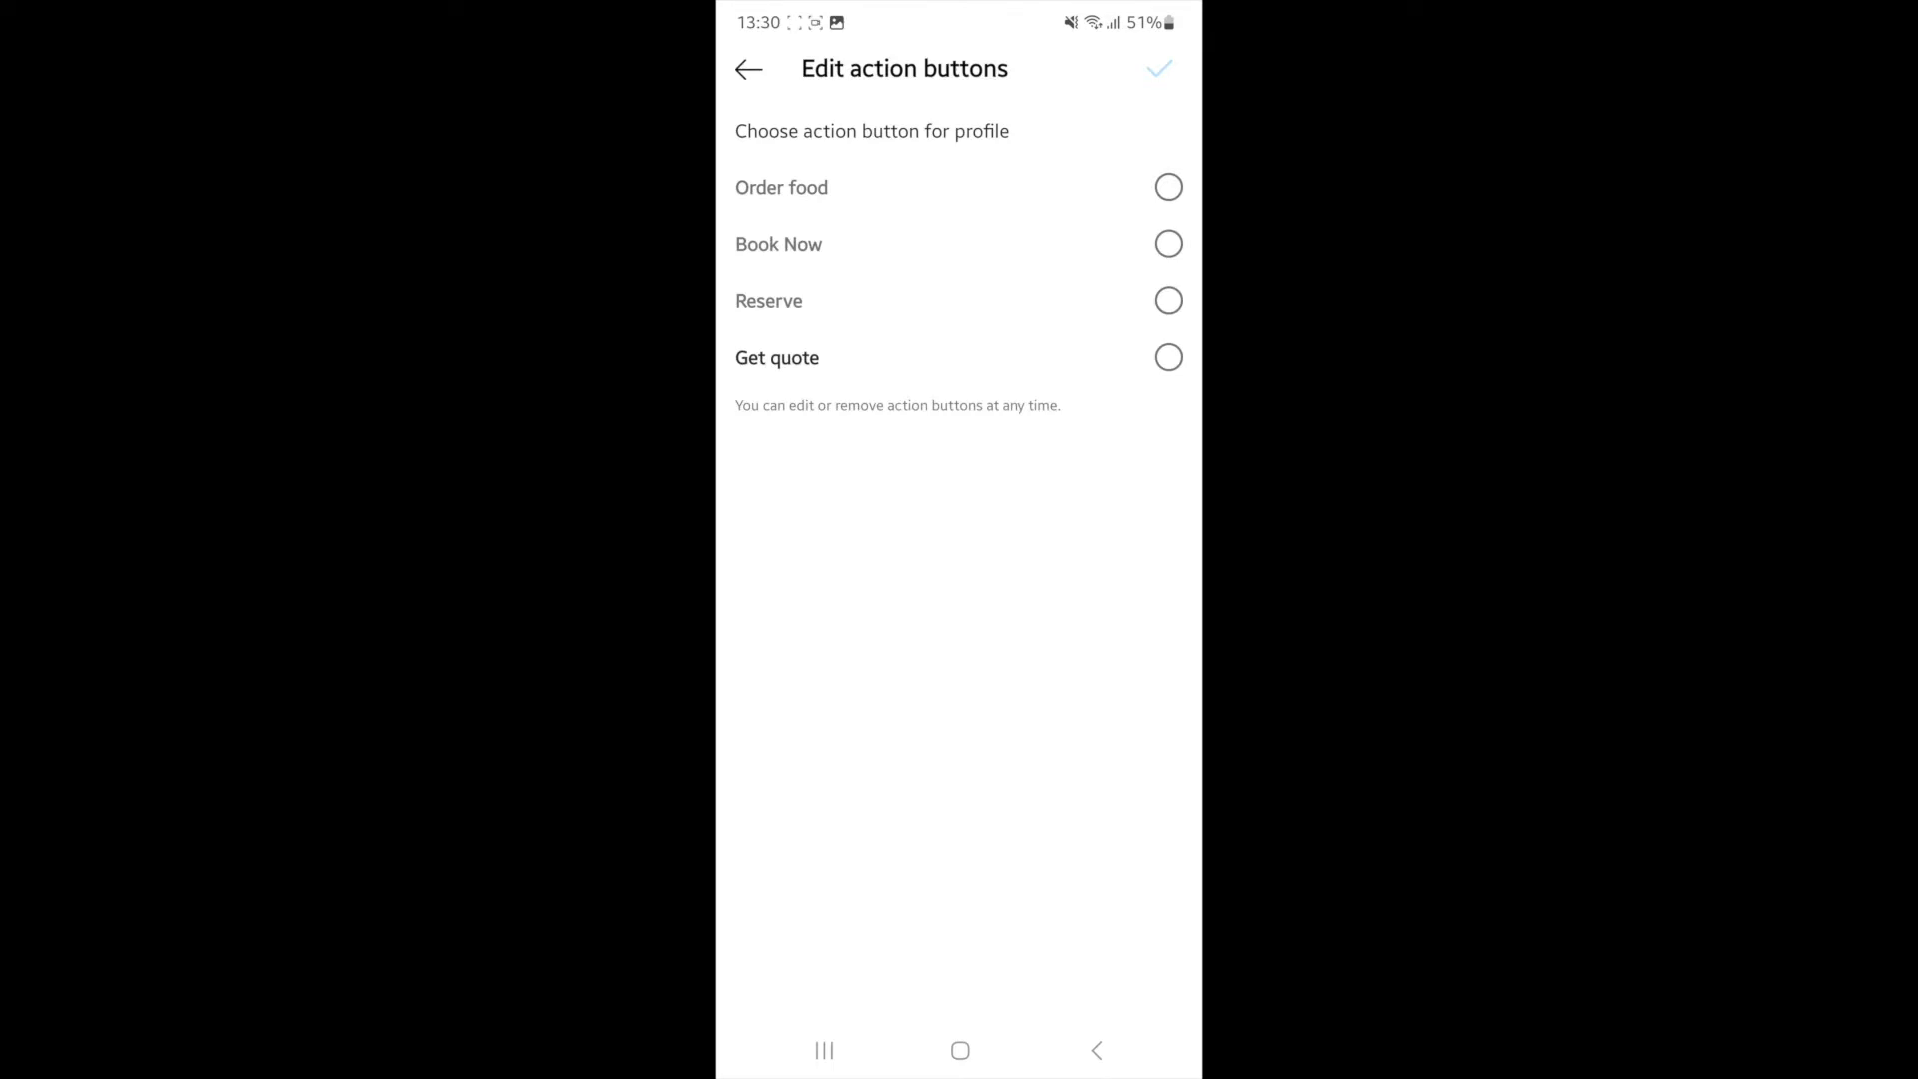
left_click(748, 69)
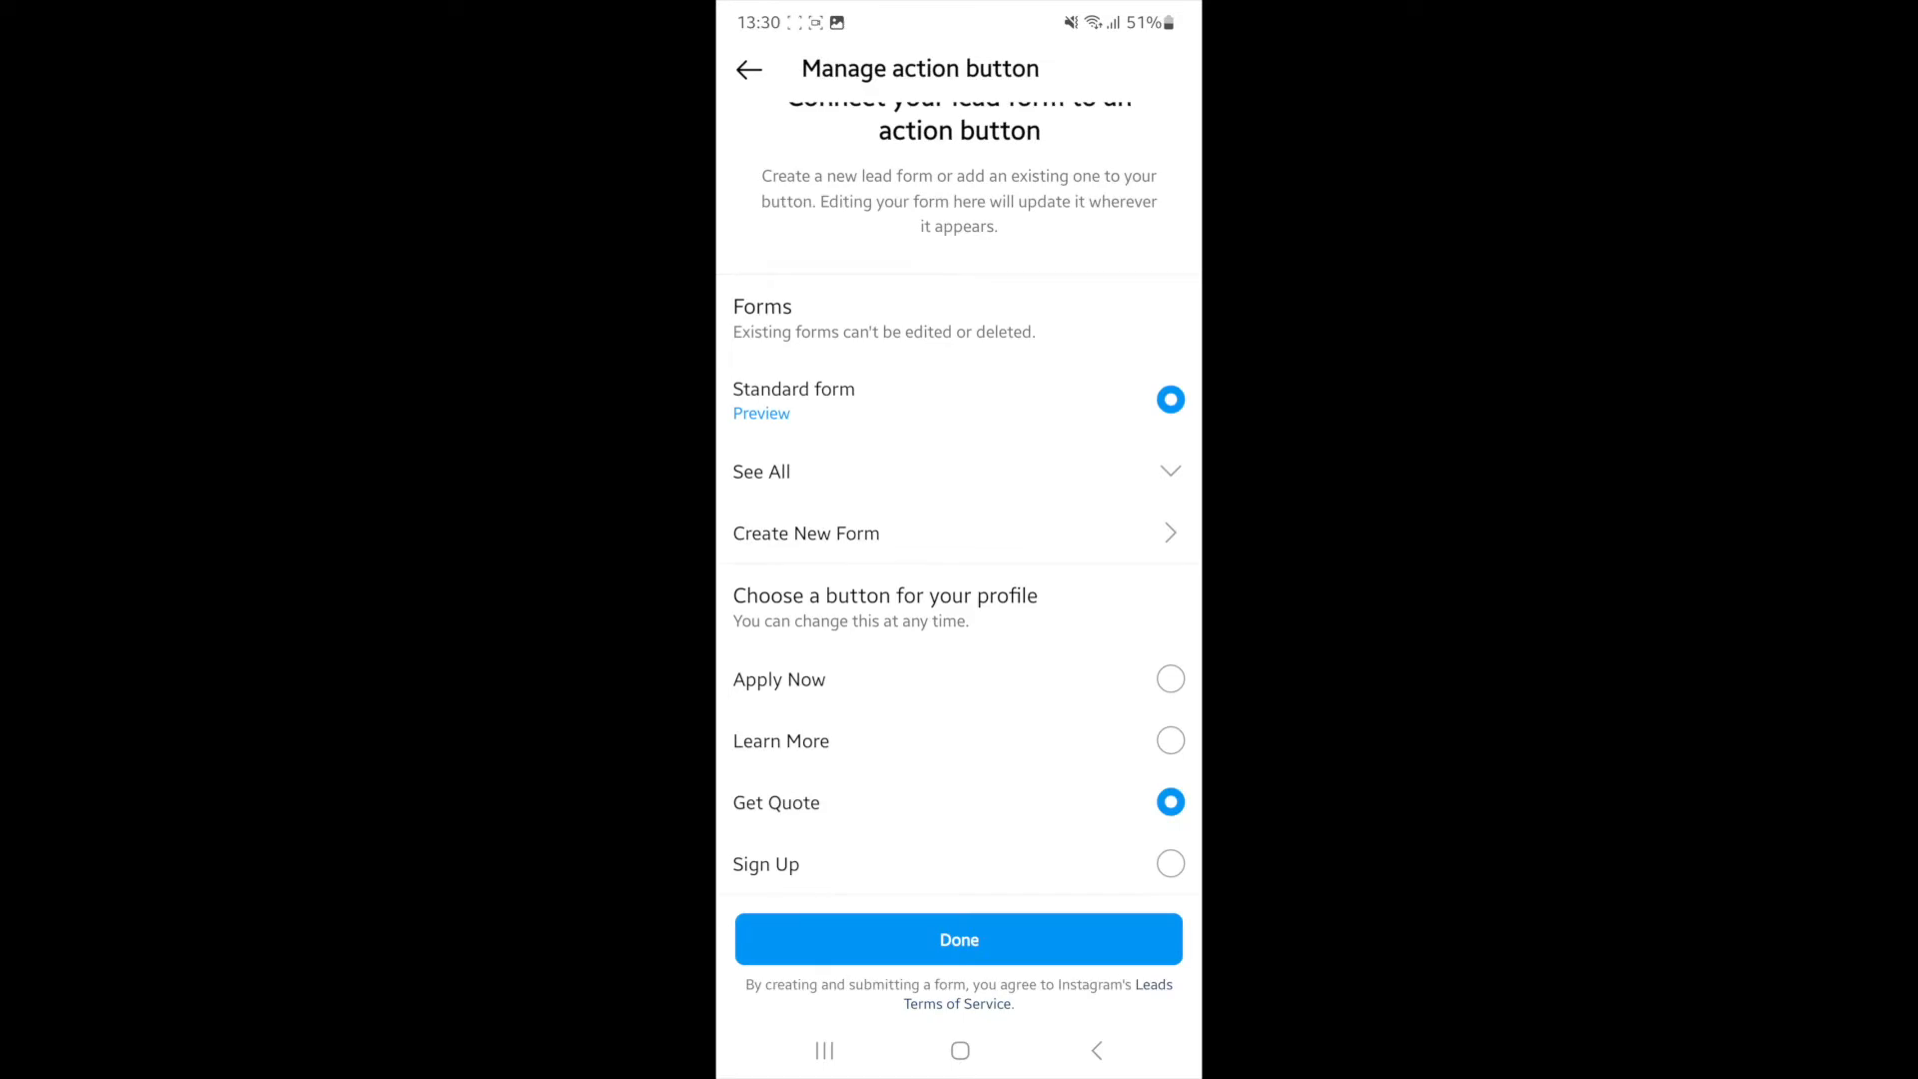
left_click(1170, 679)
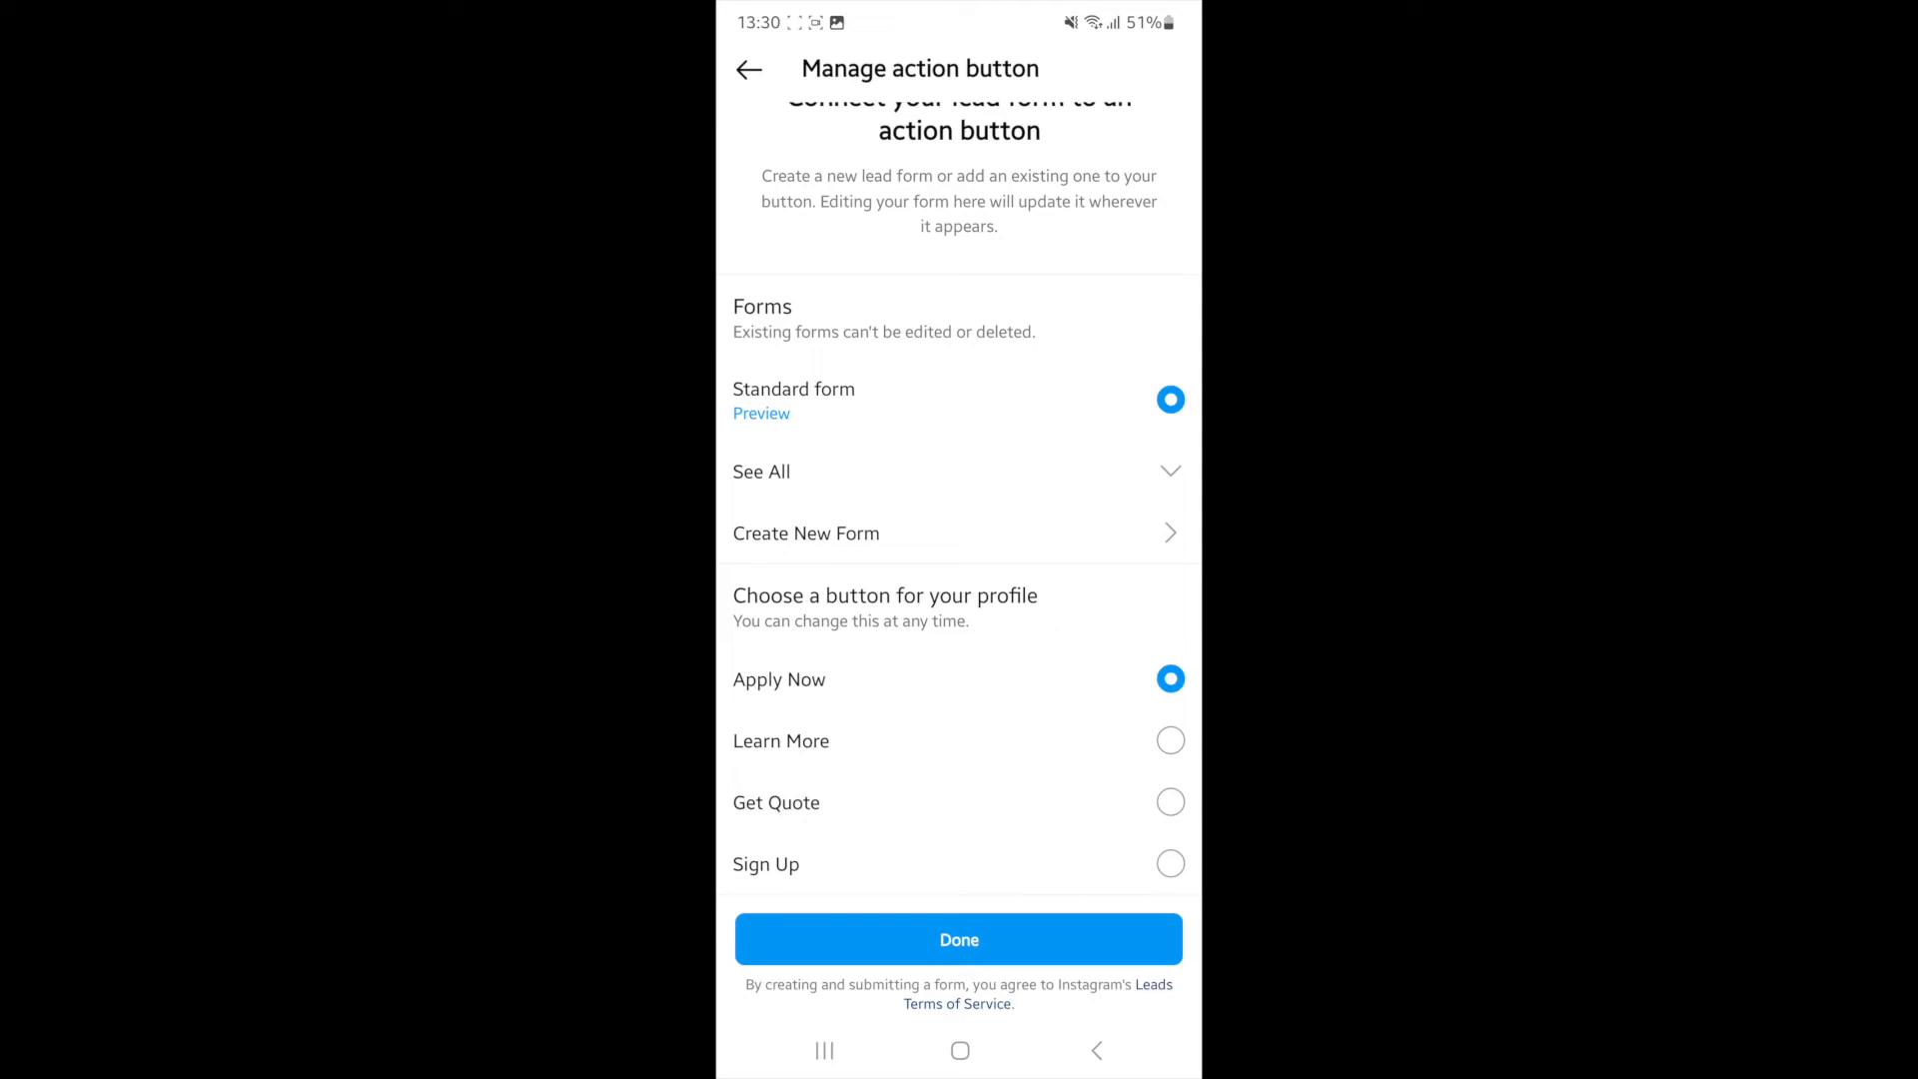
left_click(958, 939)
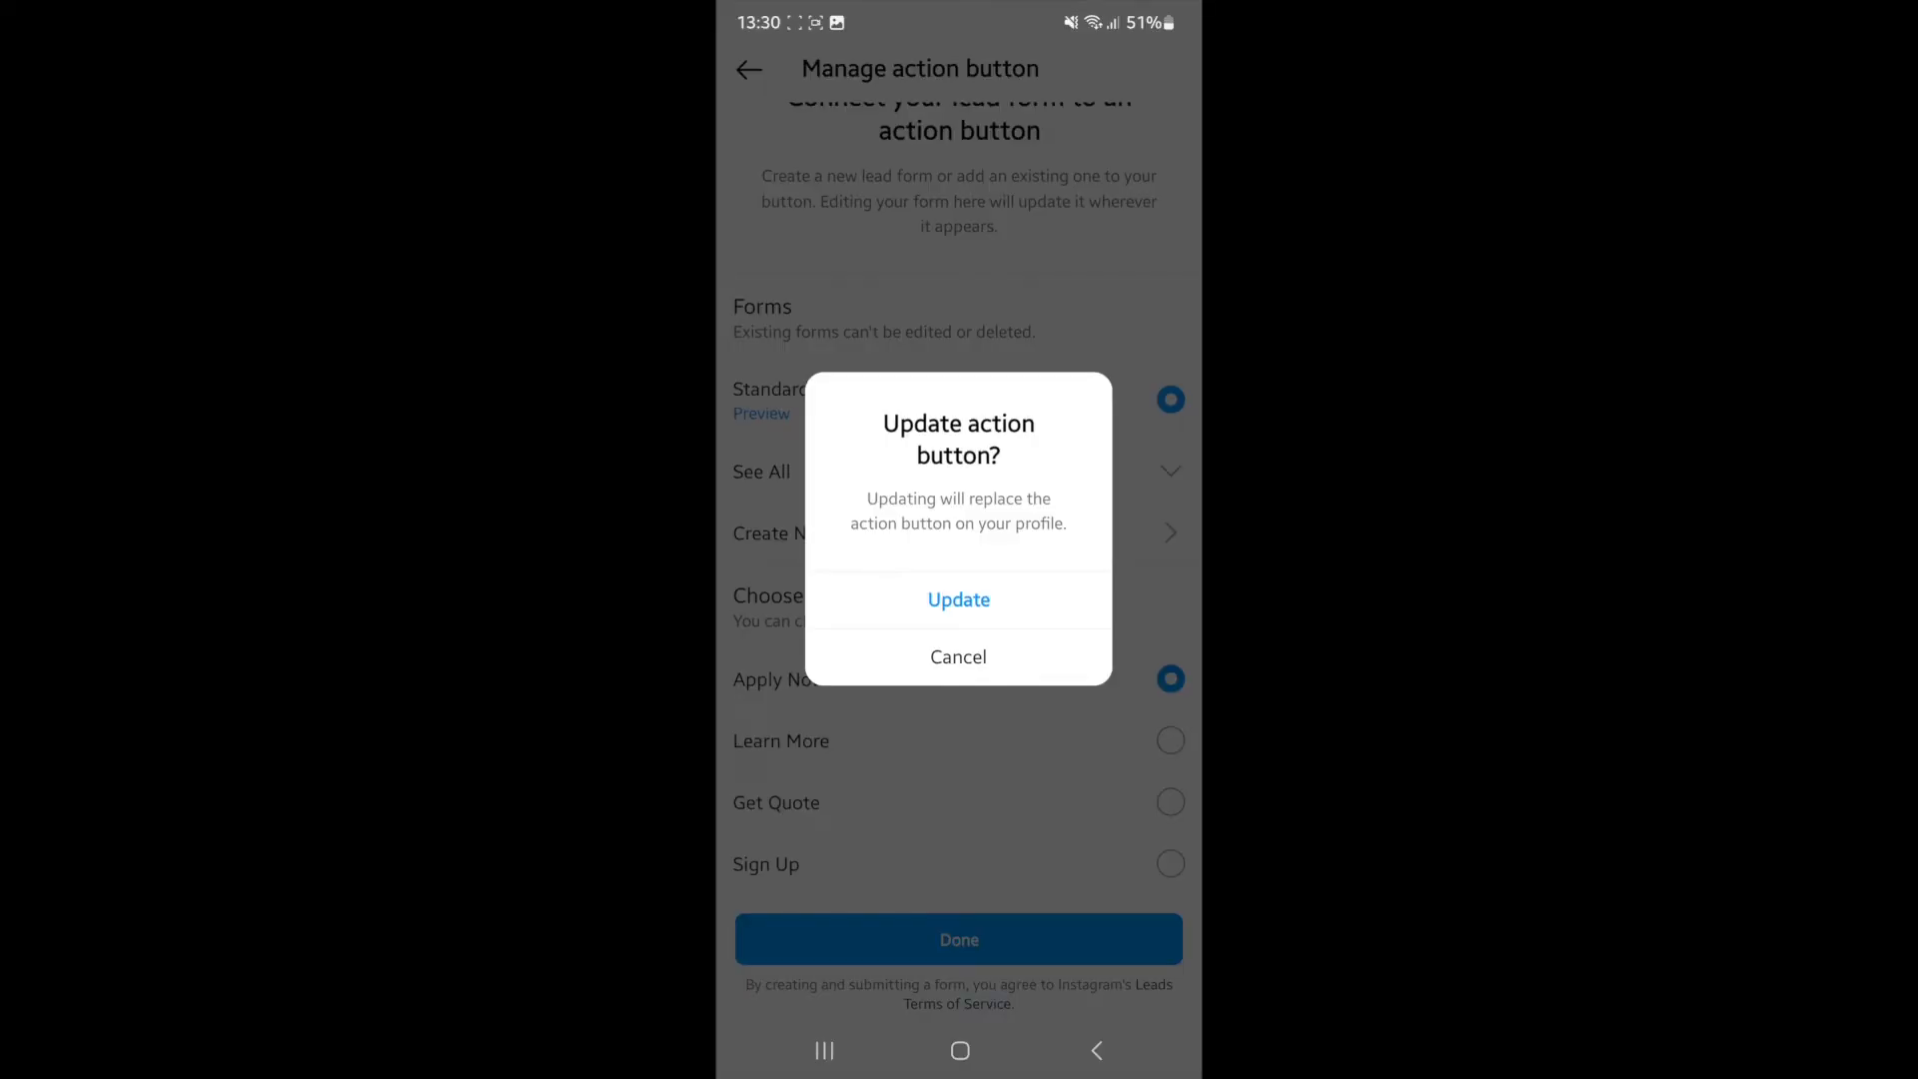
left_click(958, 599)
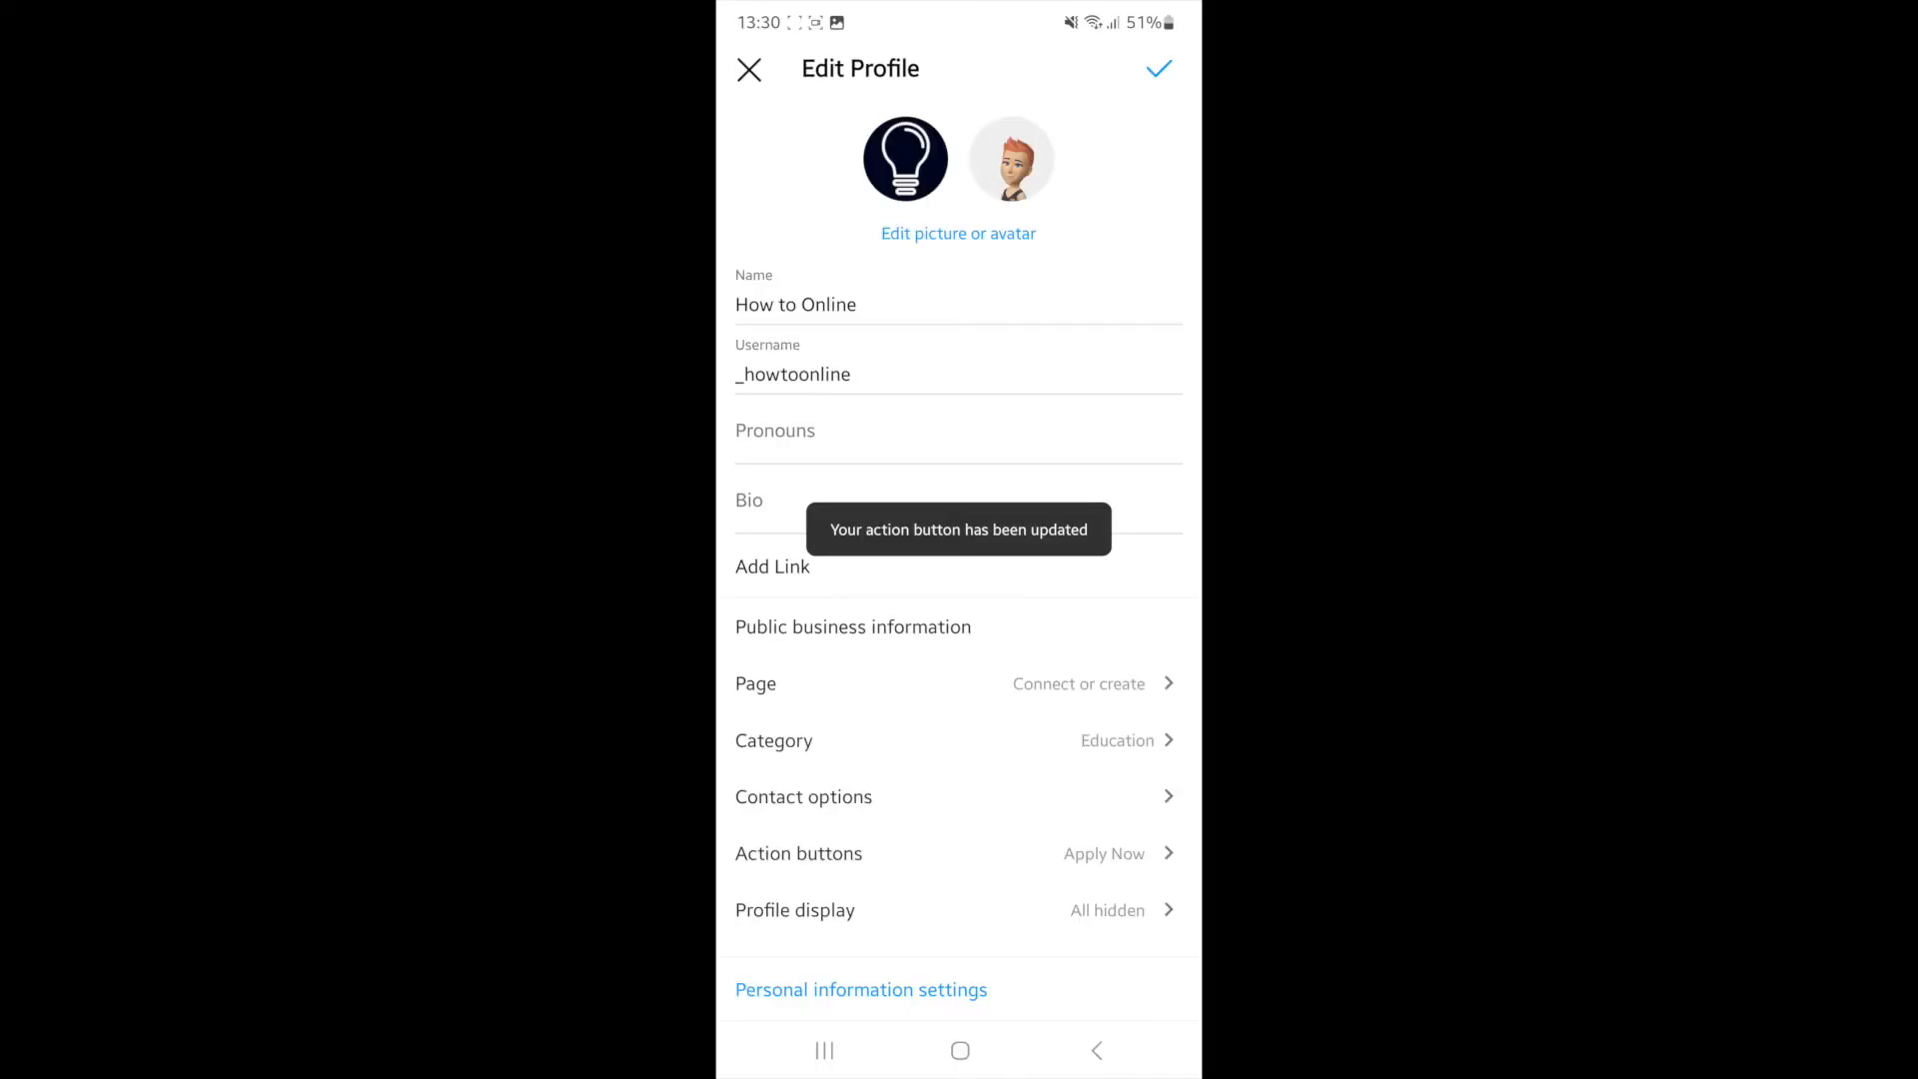
left_click(1156, 69)
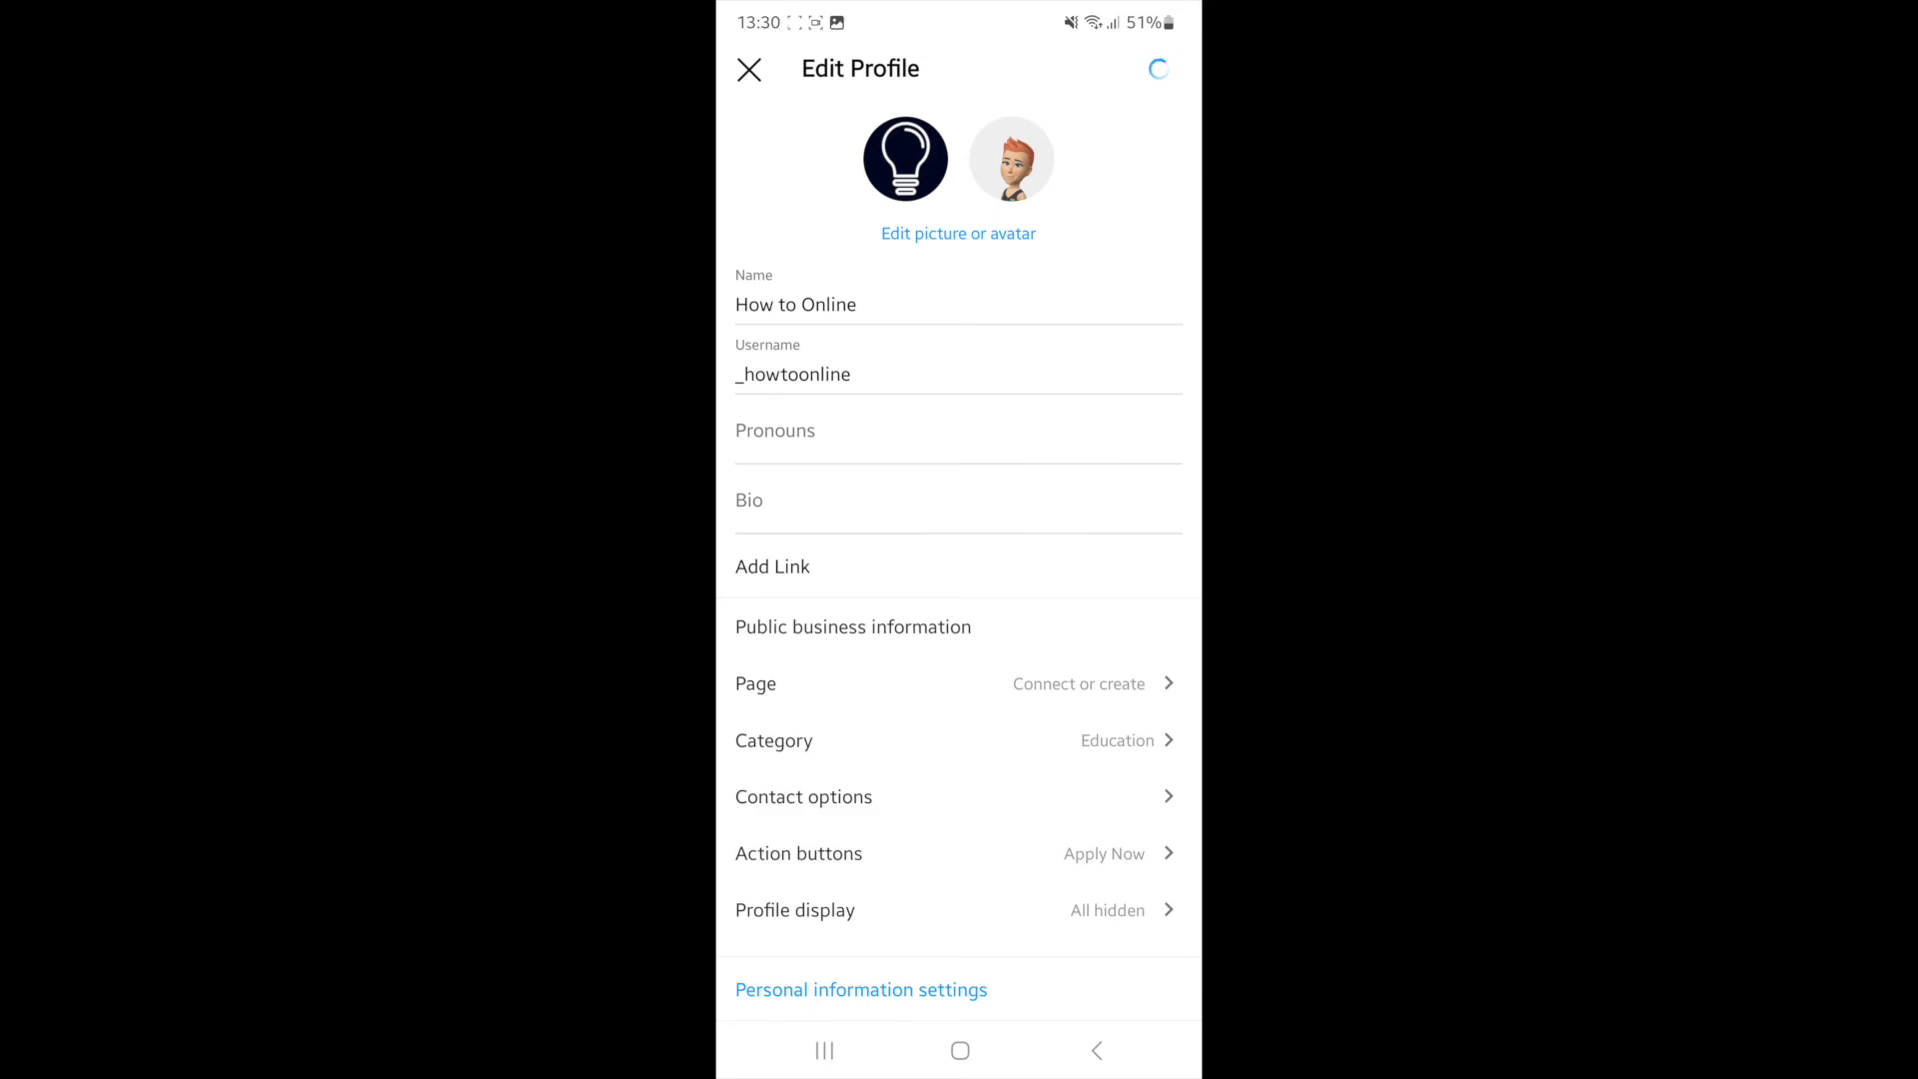